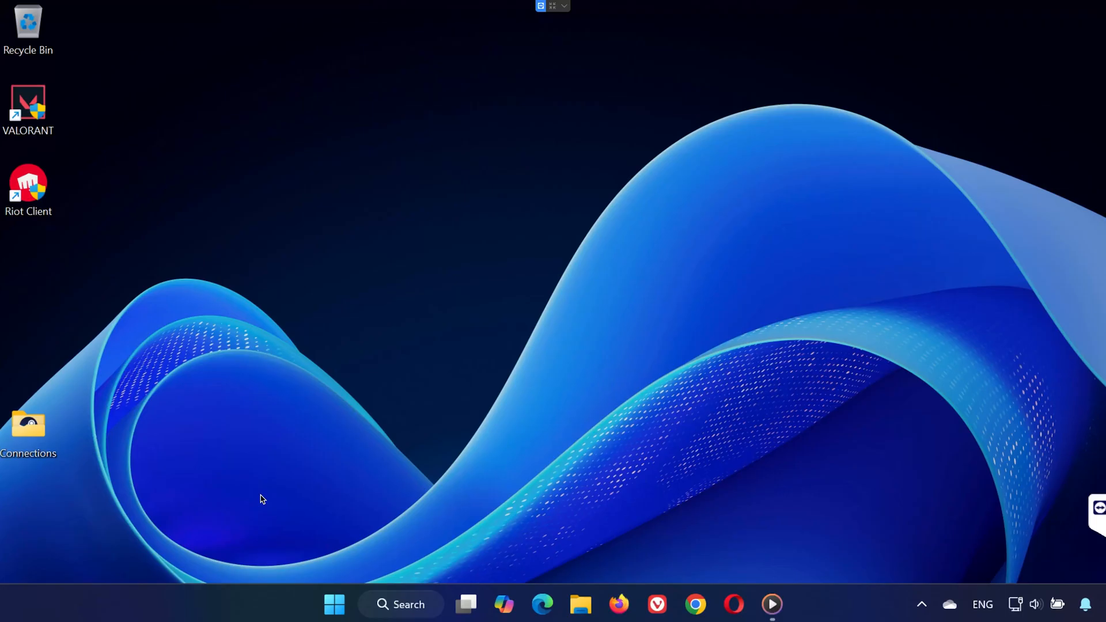
mouse_move(690, 445)
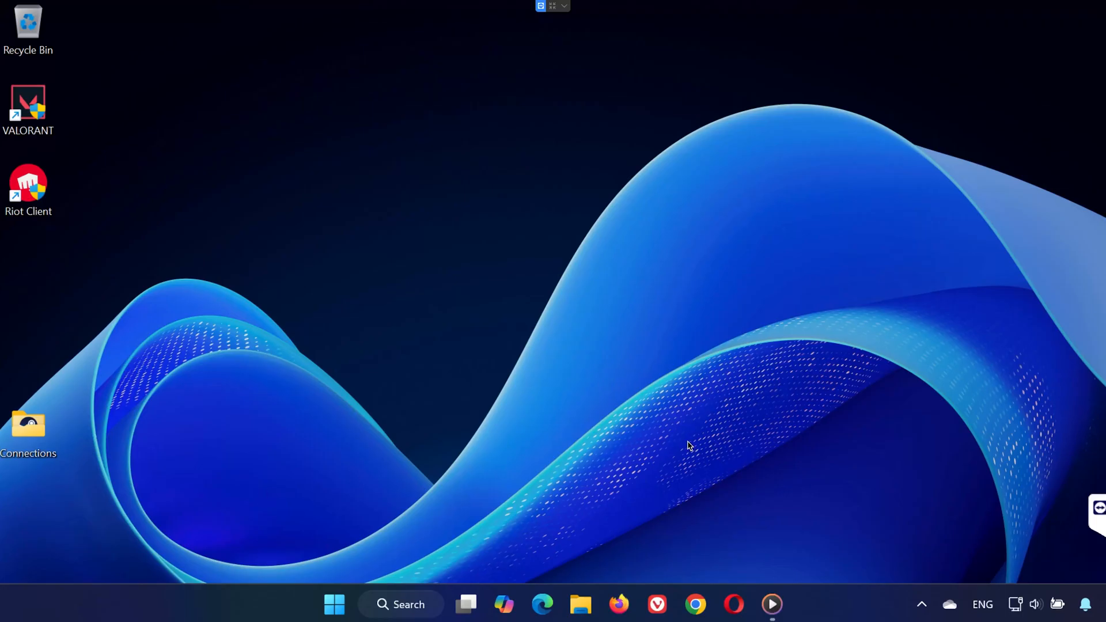
mouse_move(355, 428)
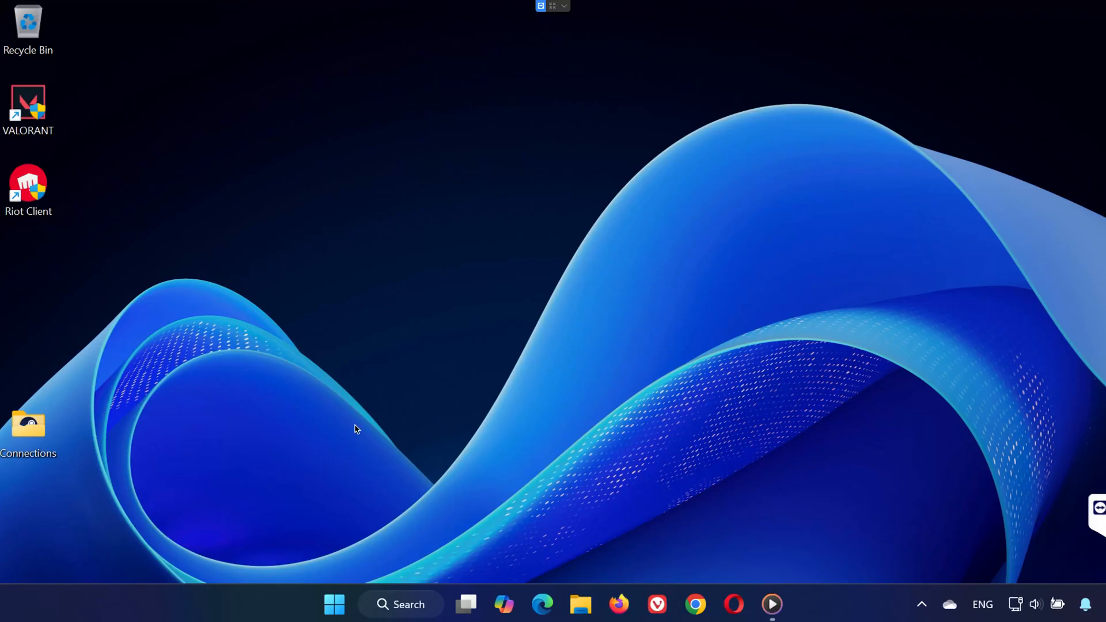
mouse_move(644, 353)
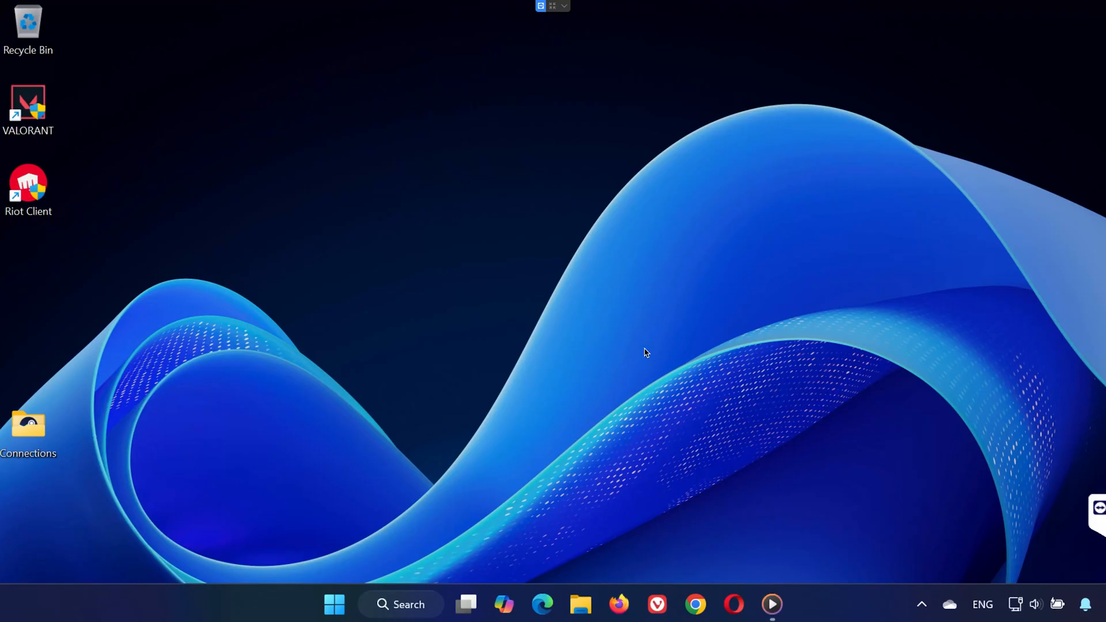
mouse_move(250, 402)
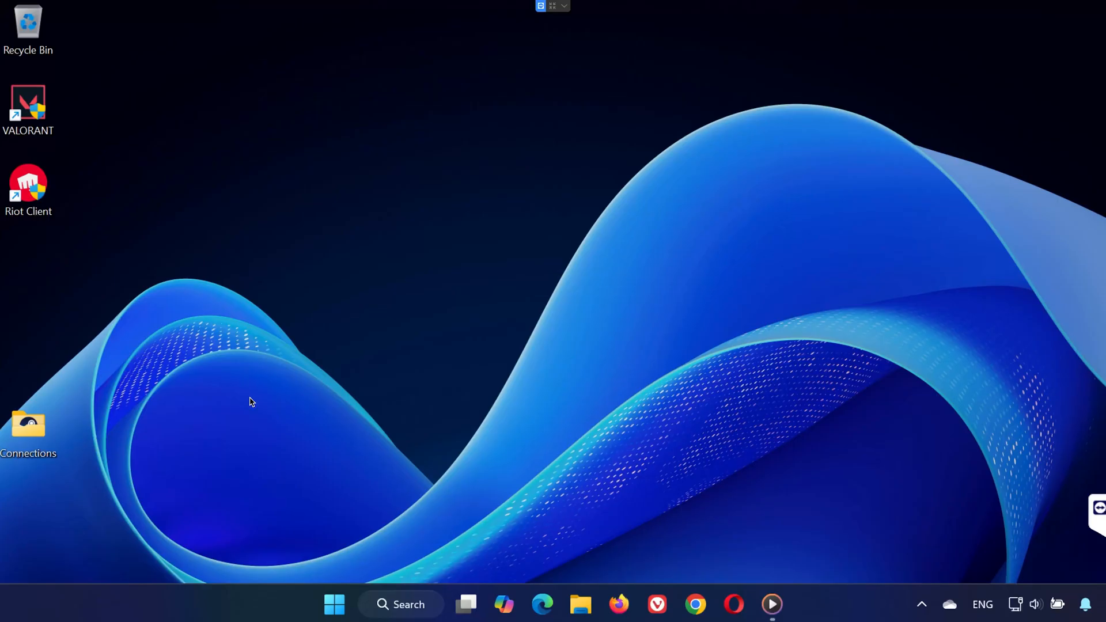
mouse_move(731, 341)
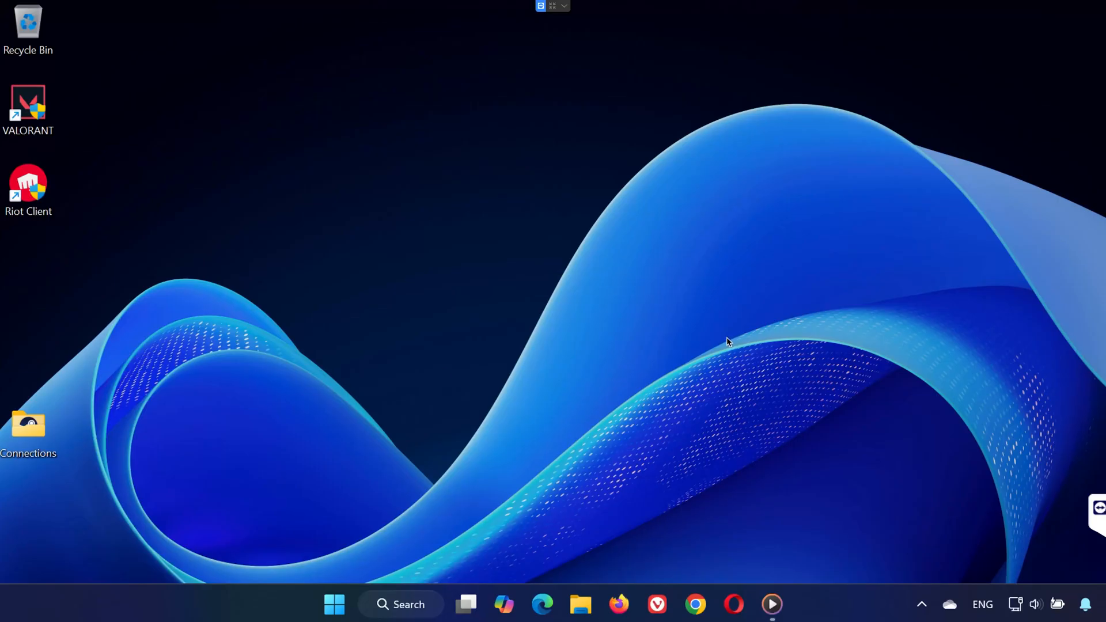
mouse_move(632, 355)
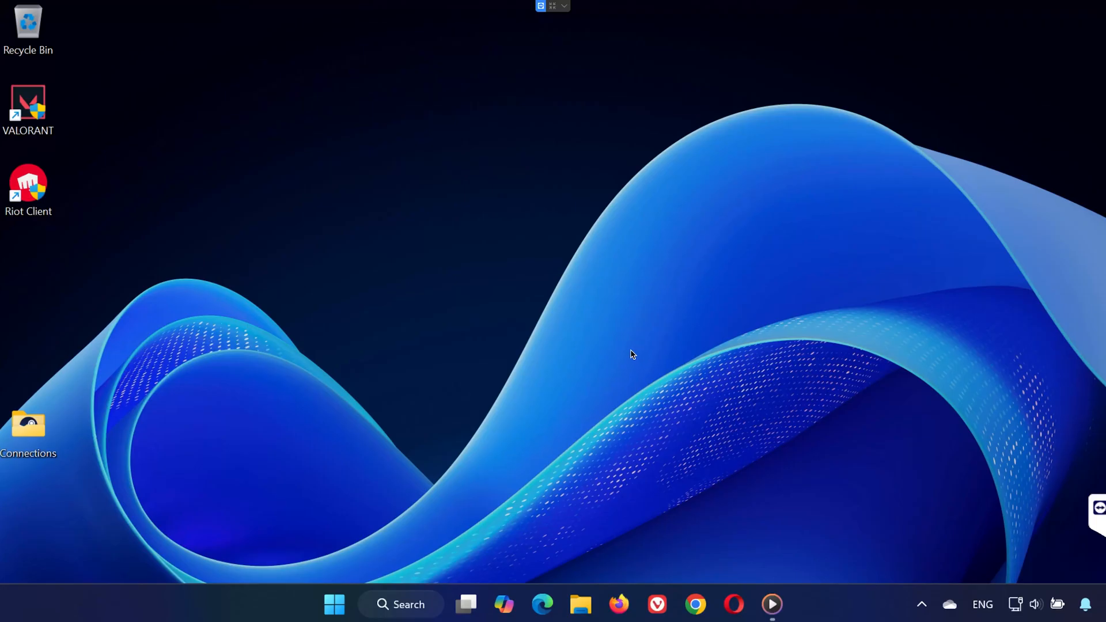
mouse_move(326, 388)
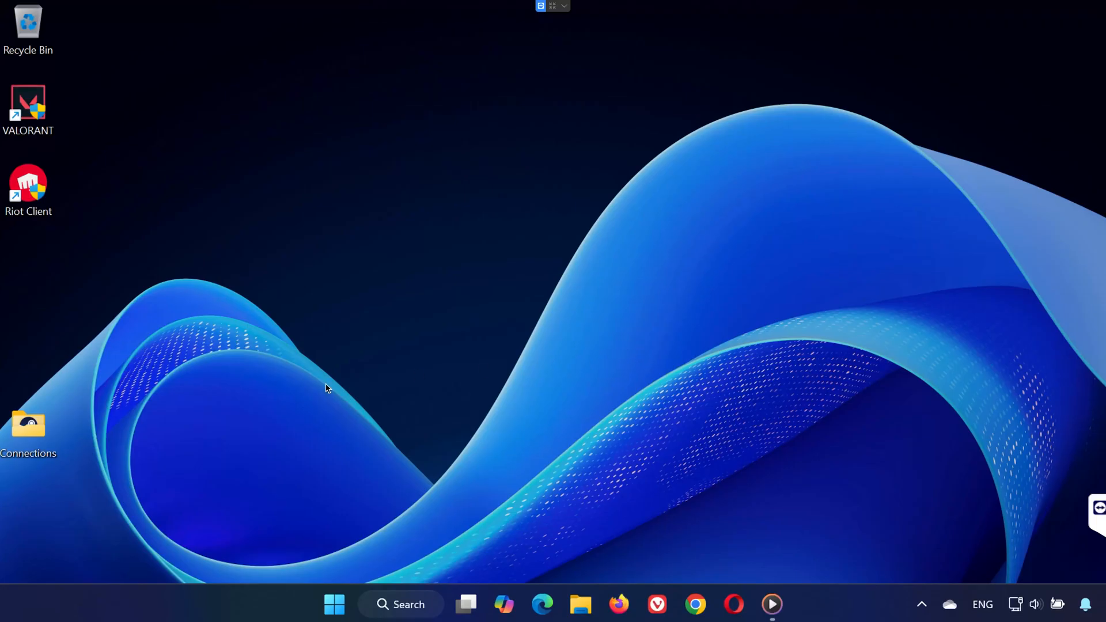
mouse_move(219, 446)
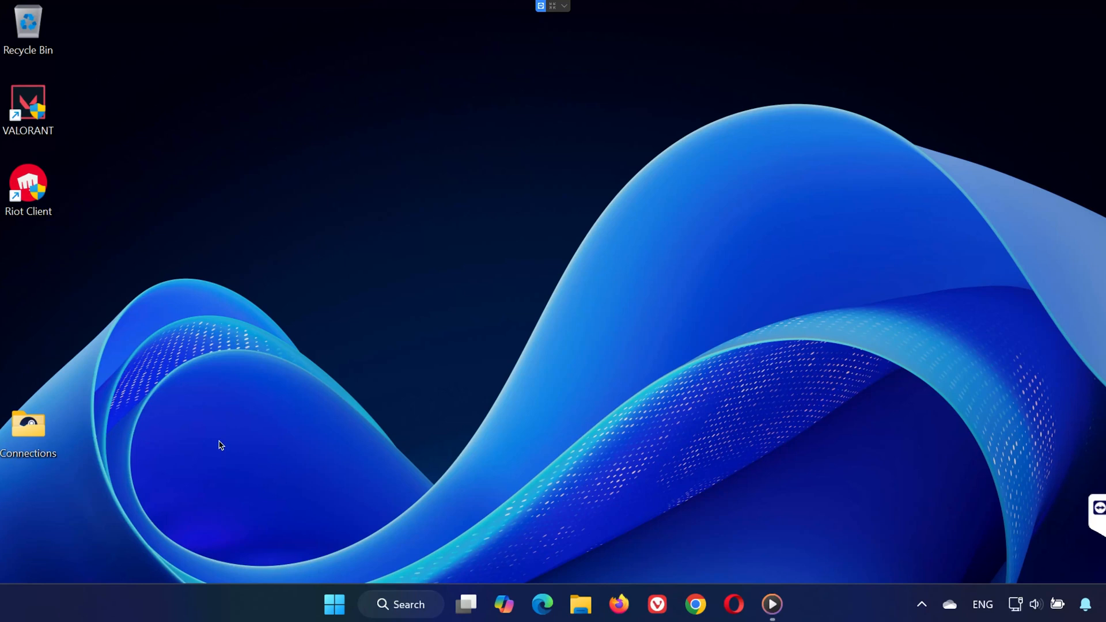
mouse_move(411, 401)
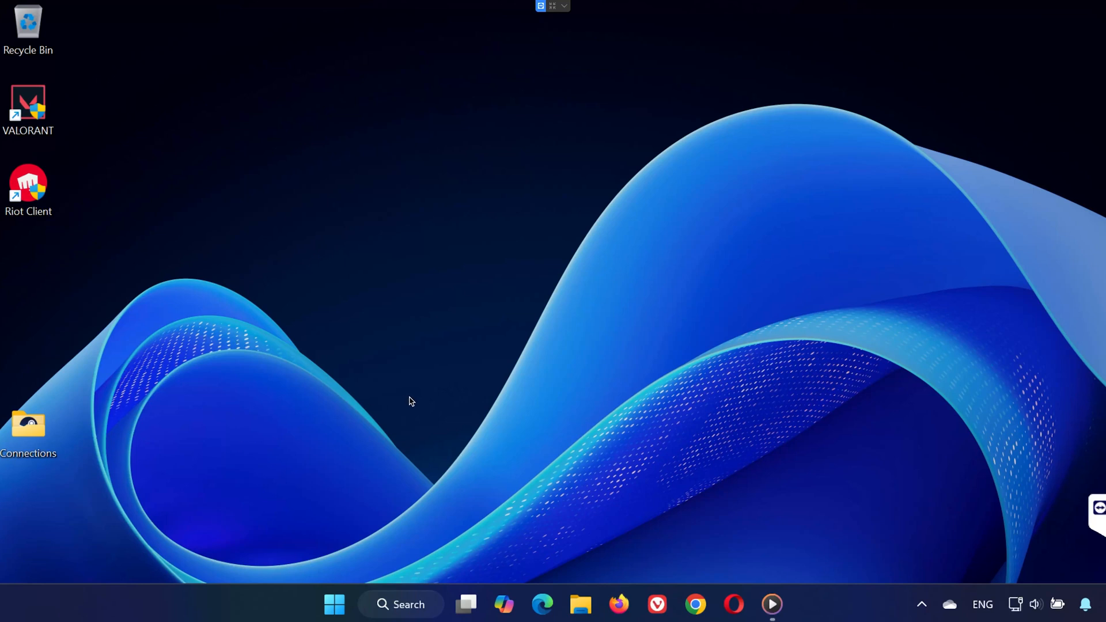
mouse_move(682, 377)
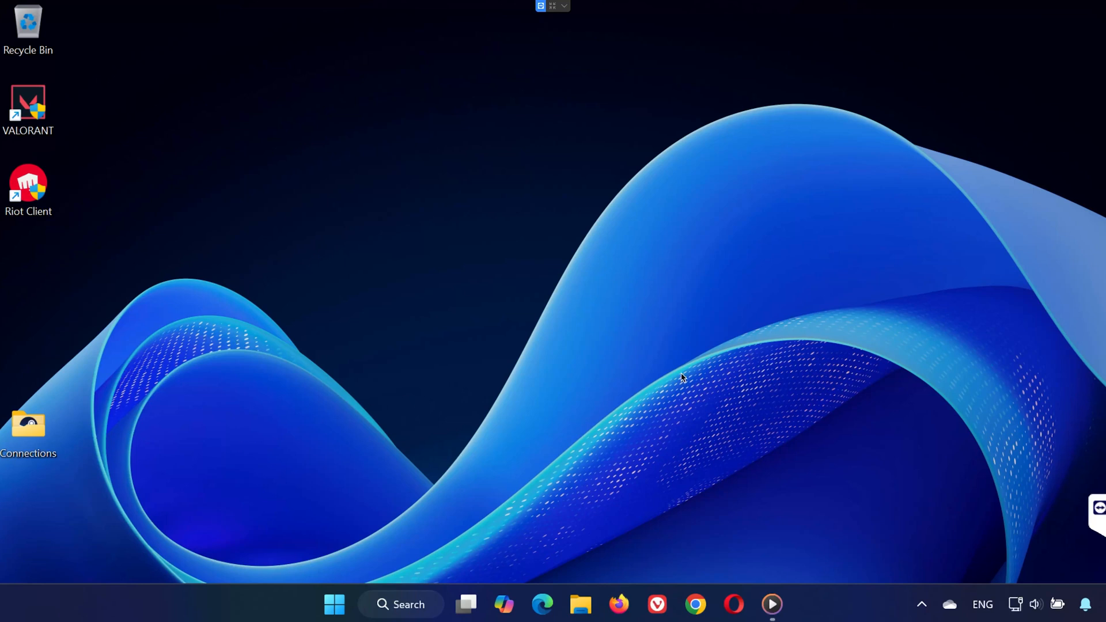
mouse_move(326, 379)
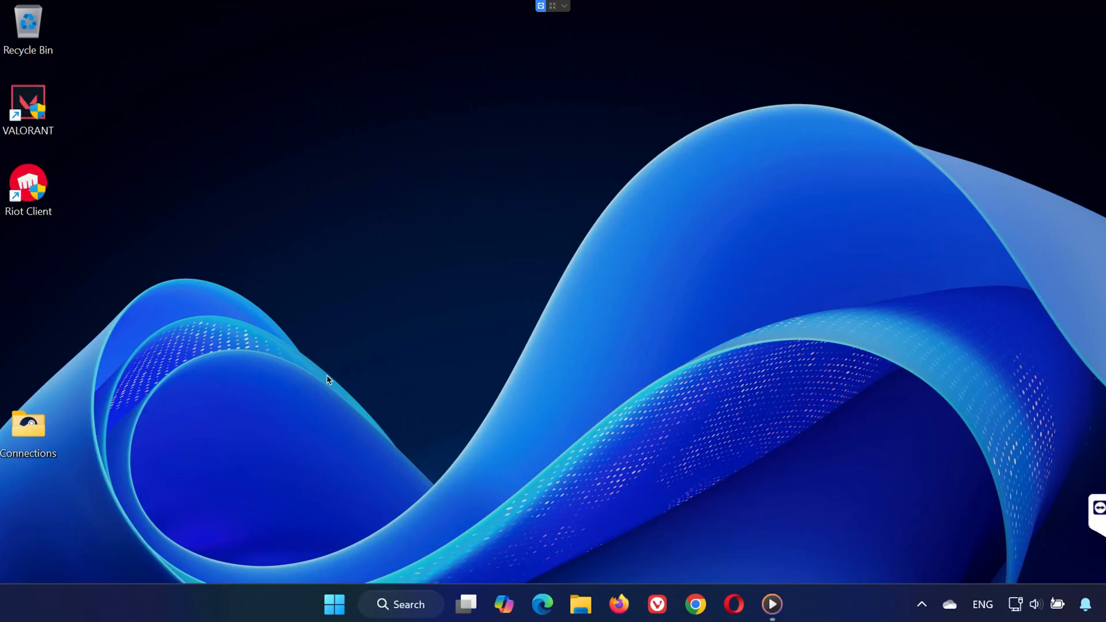
mouse_move(478, 414)
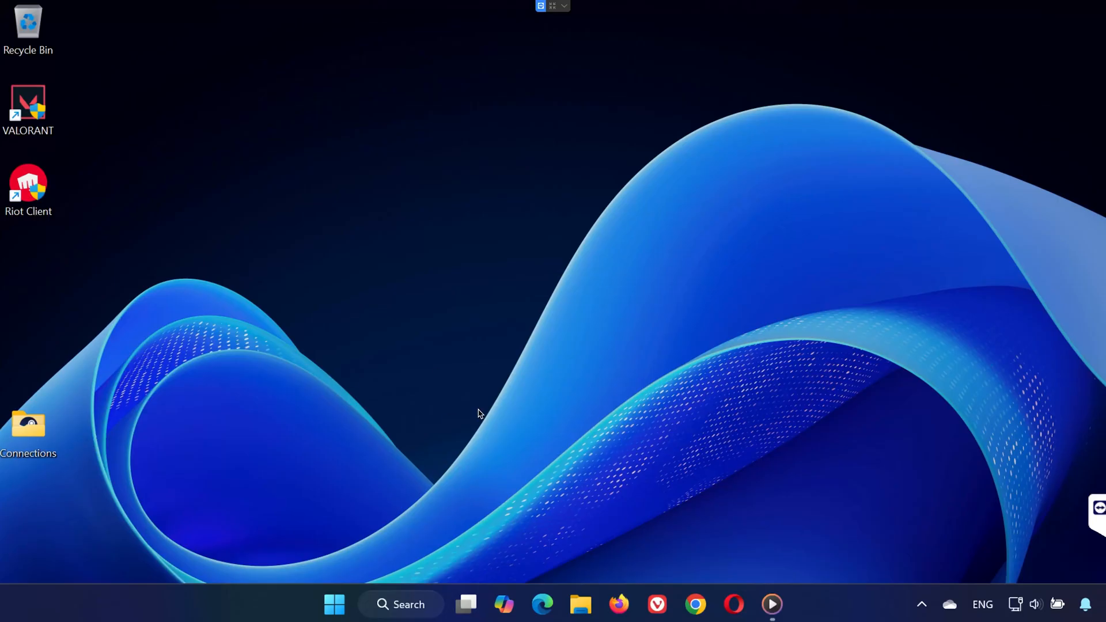
Run ncpa.cpl from the Start button's Run dialog to list network adapters.
right_click(334, 604)
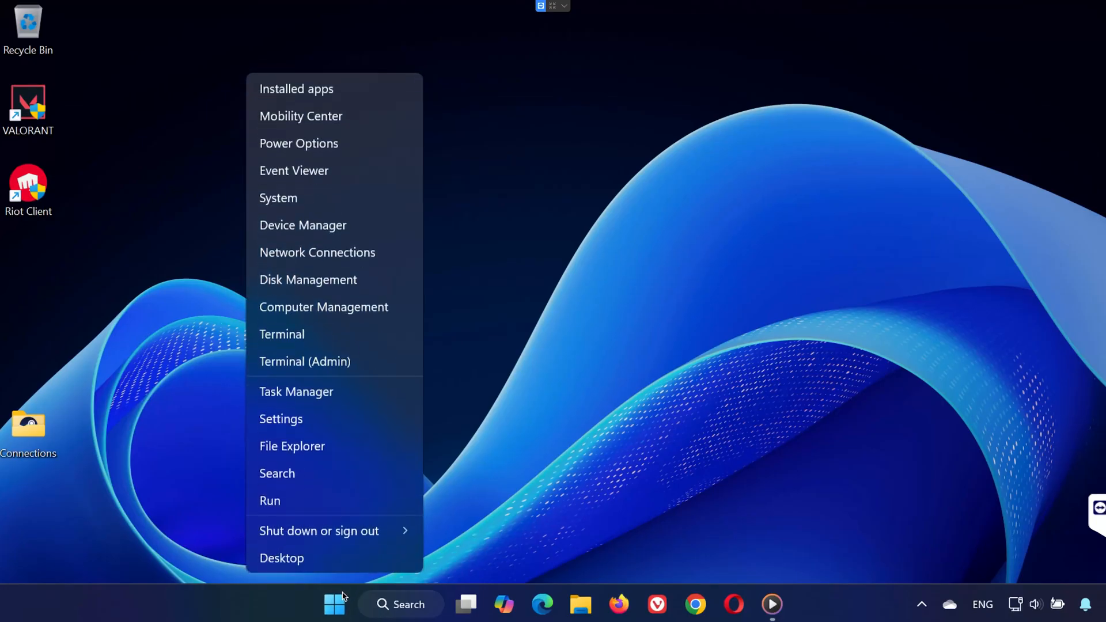
click(269, 500)
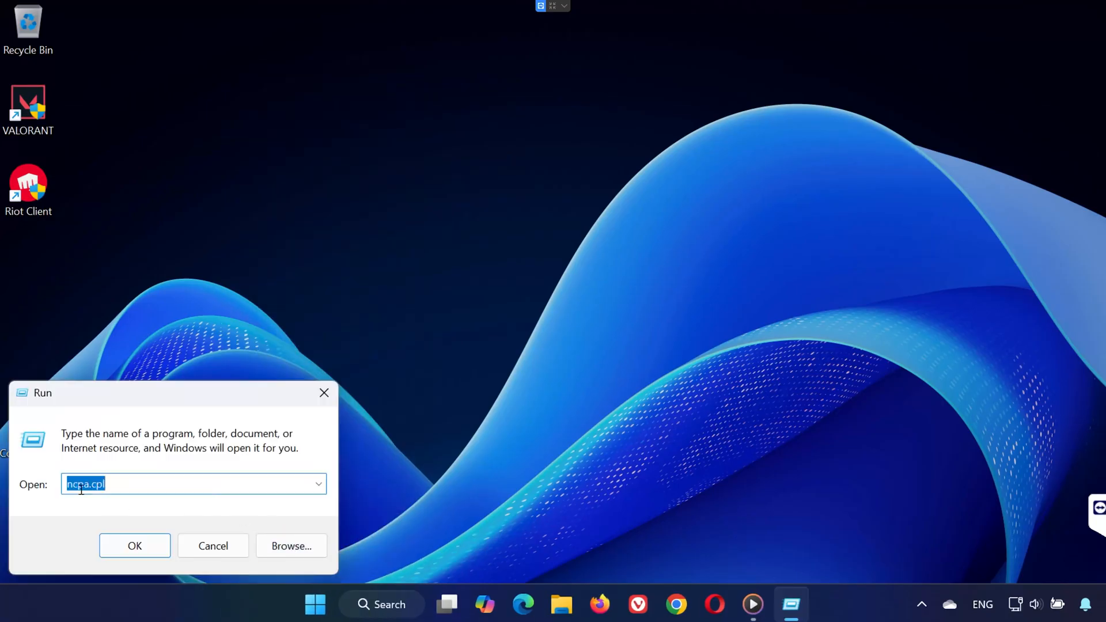
mouse_move(132, 505)
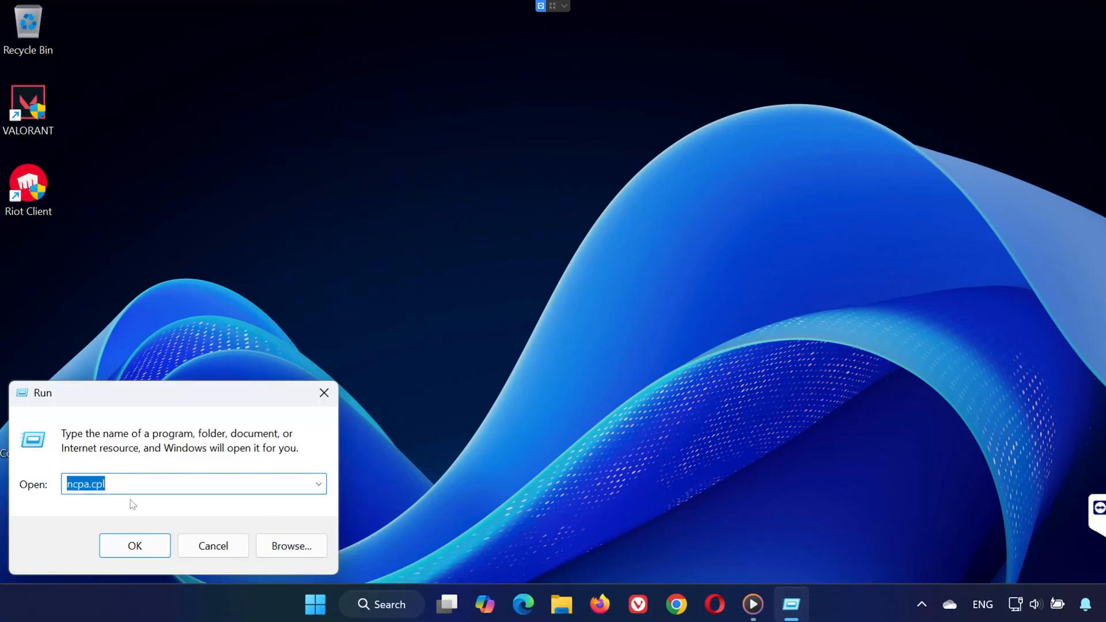
click(134, 545)
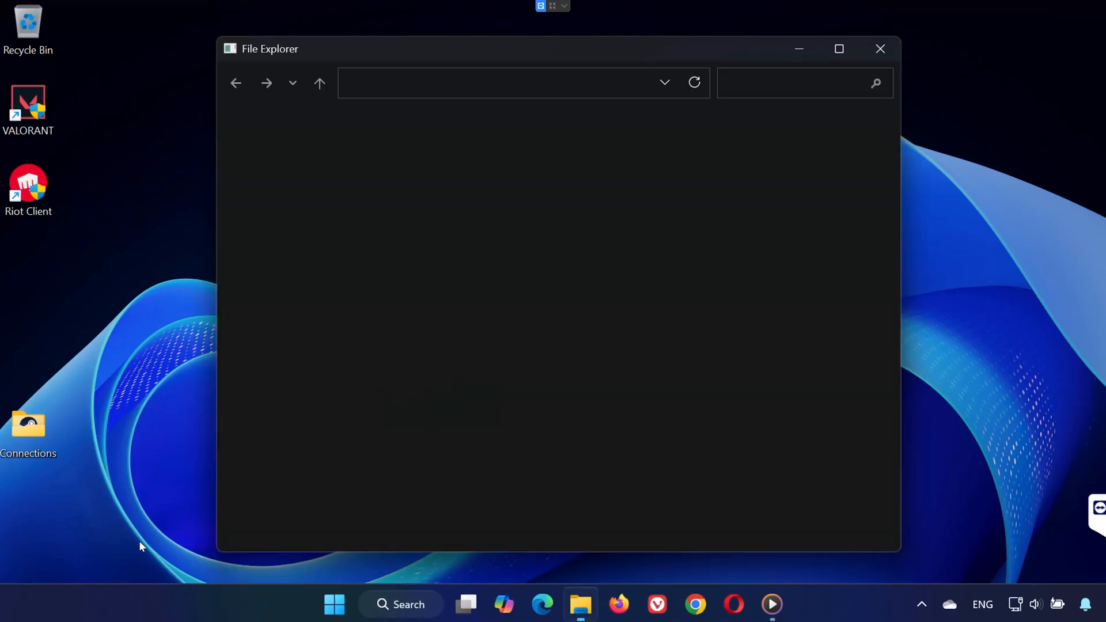
In Ethernet Properties, switch off TCP/IPv6 and select Internet Protocol Version 4.
right_click(557, 163)
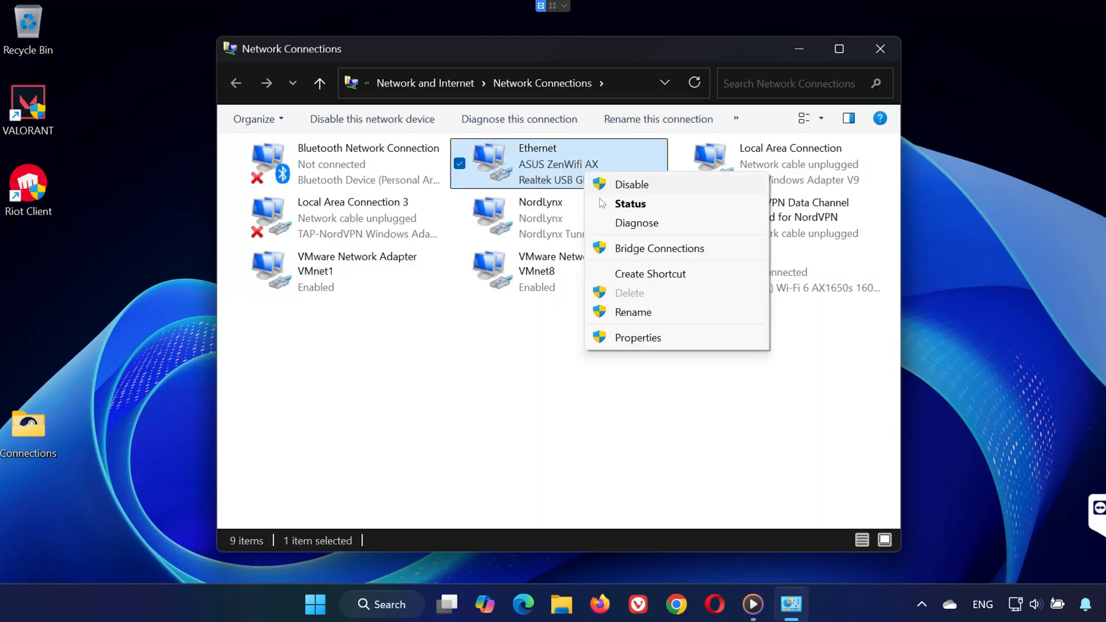
click(637, 337)
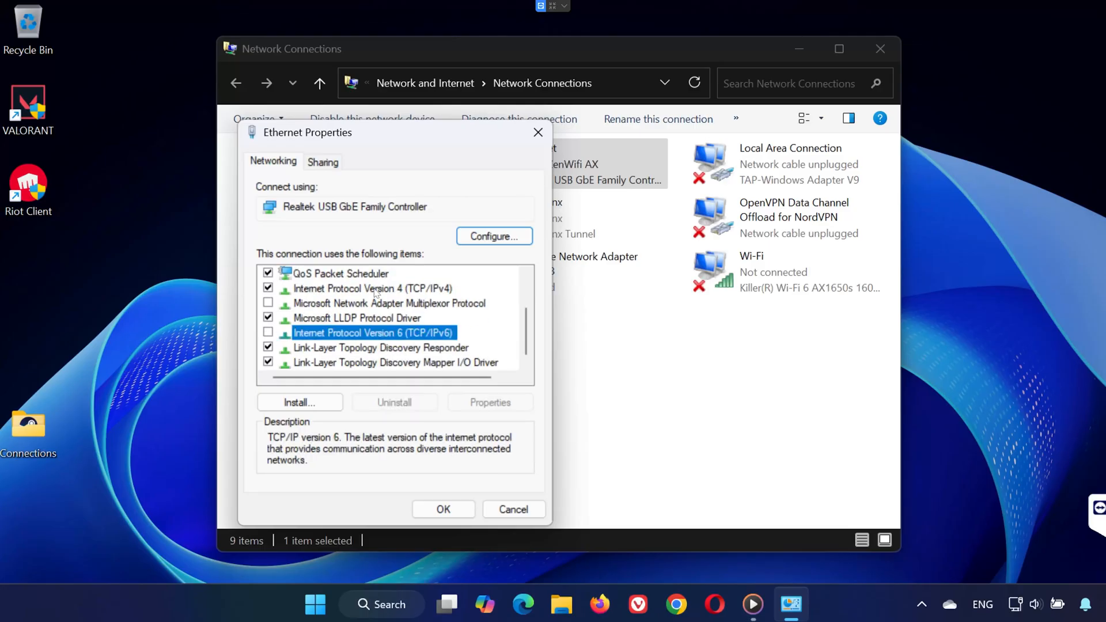
click(373, 288)
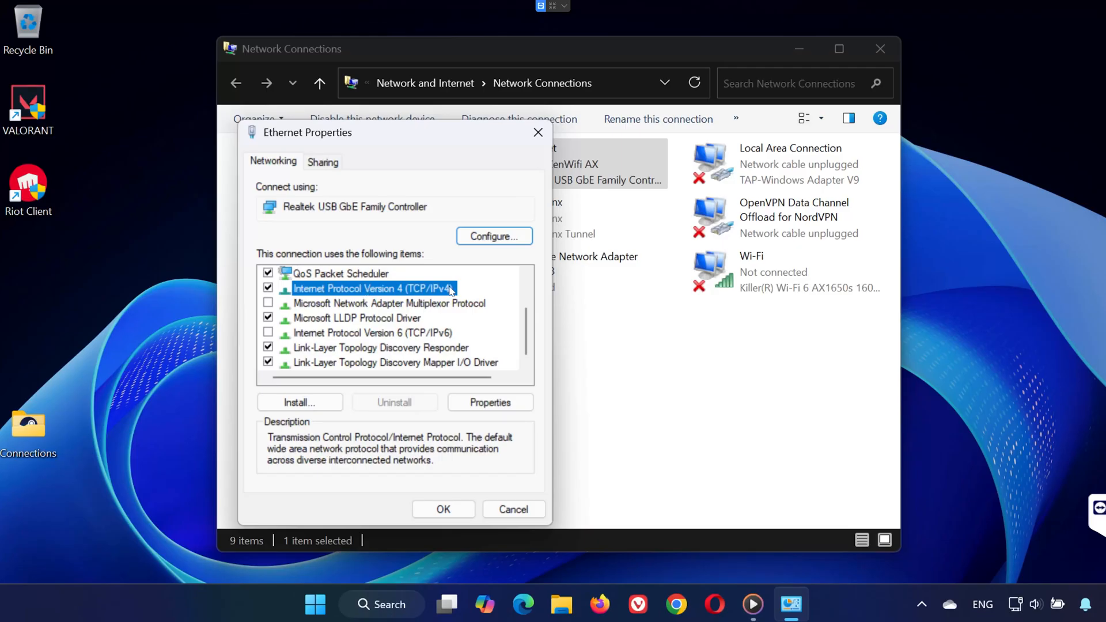
Set Ethernet IPv4 DNS servers to 8.8.8.8 preferred and 8.8.4.4 alternate, and save.
click(490, 402)
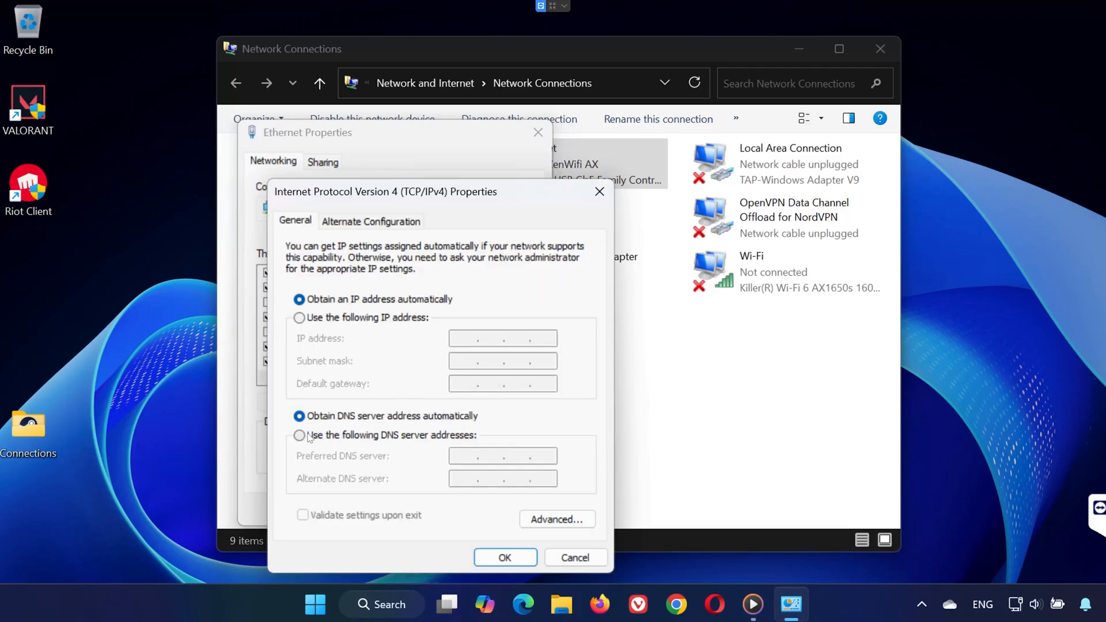
click(299, 435)
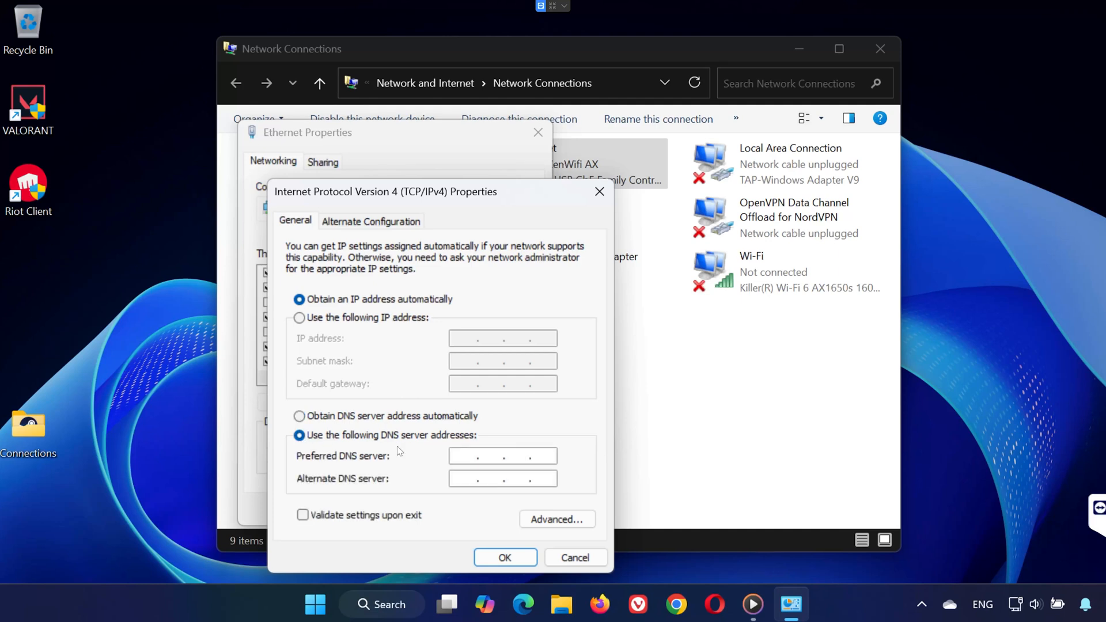
text(8.8.8.8)
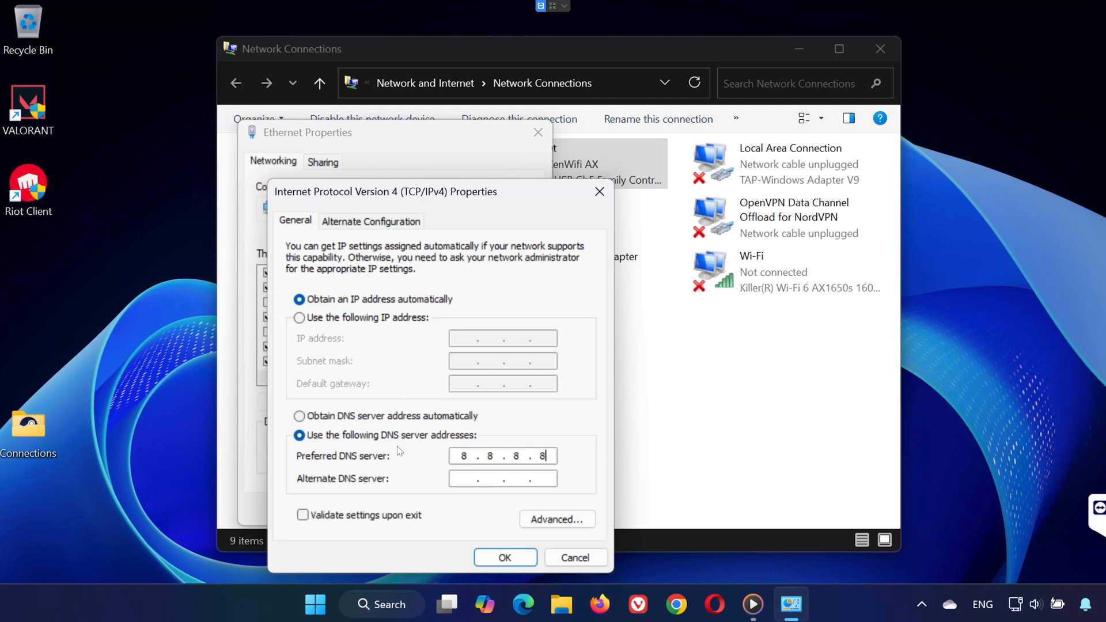
click(502, 478)
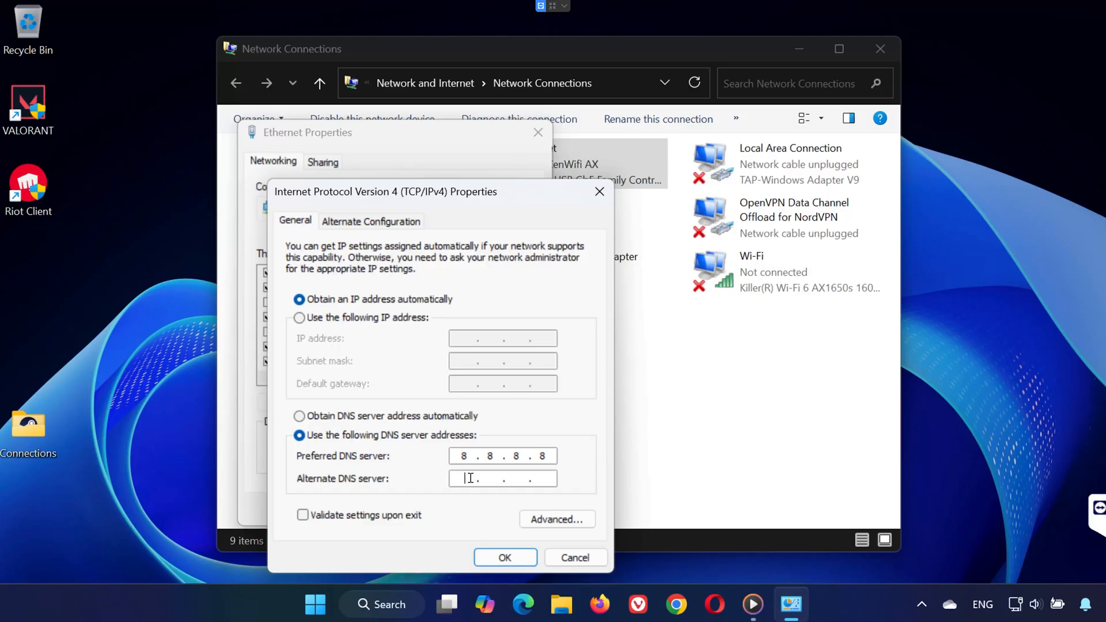
text(8)
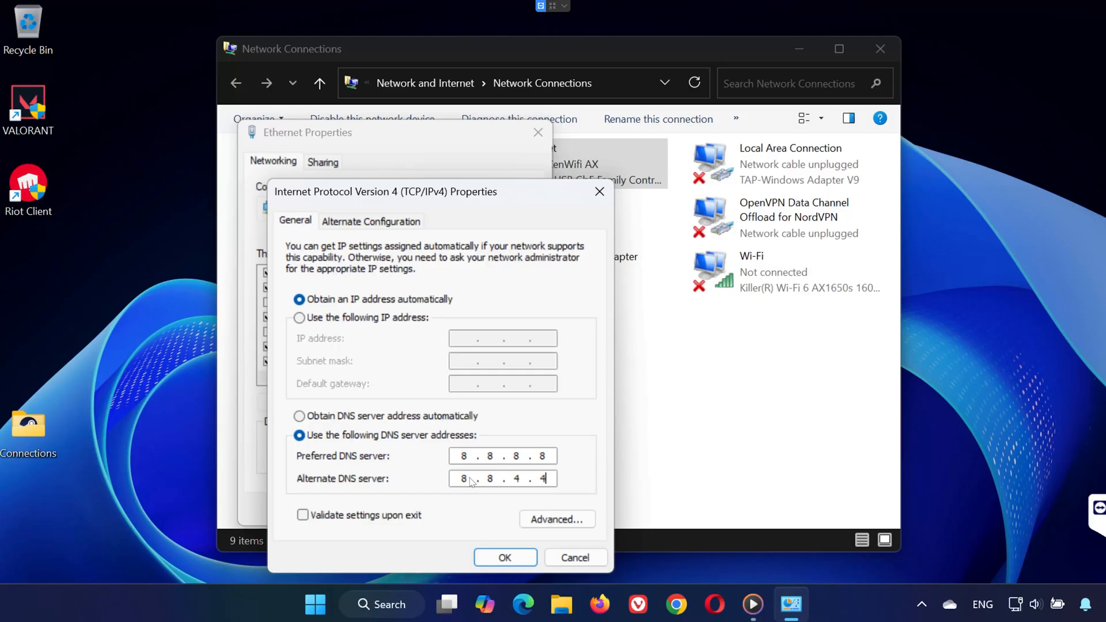
click(504, 557)
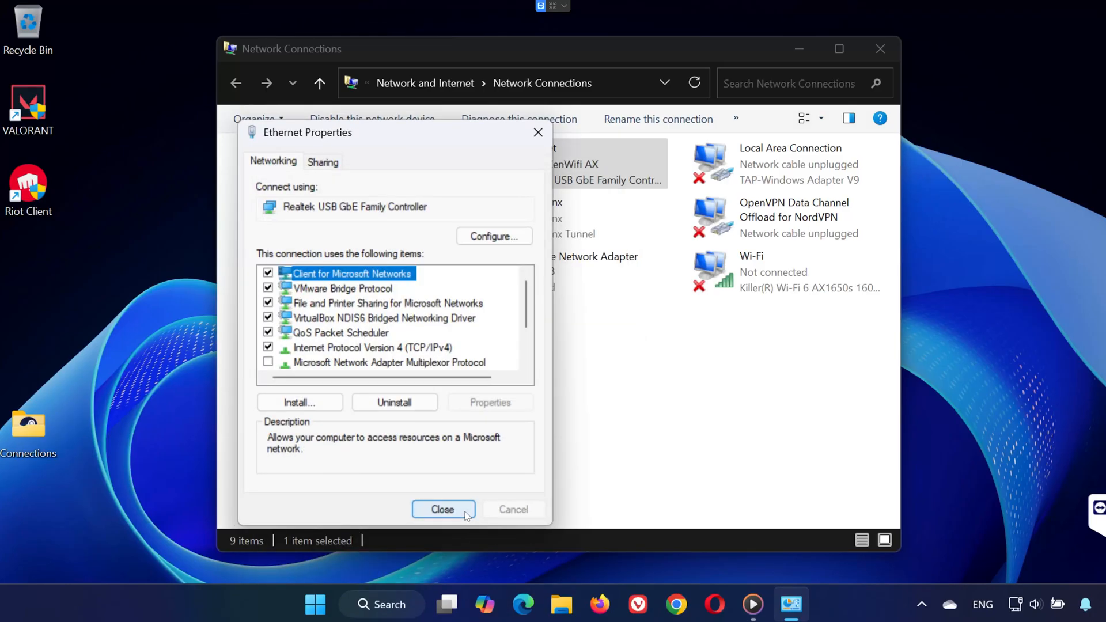
Close Ethernet Properties, search cmd, and run Command Prompt as administrator.
click(314, 604)
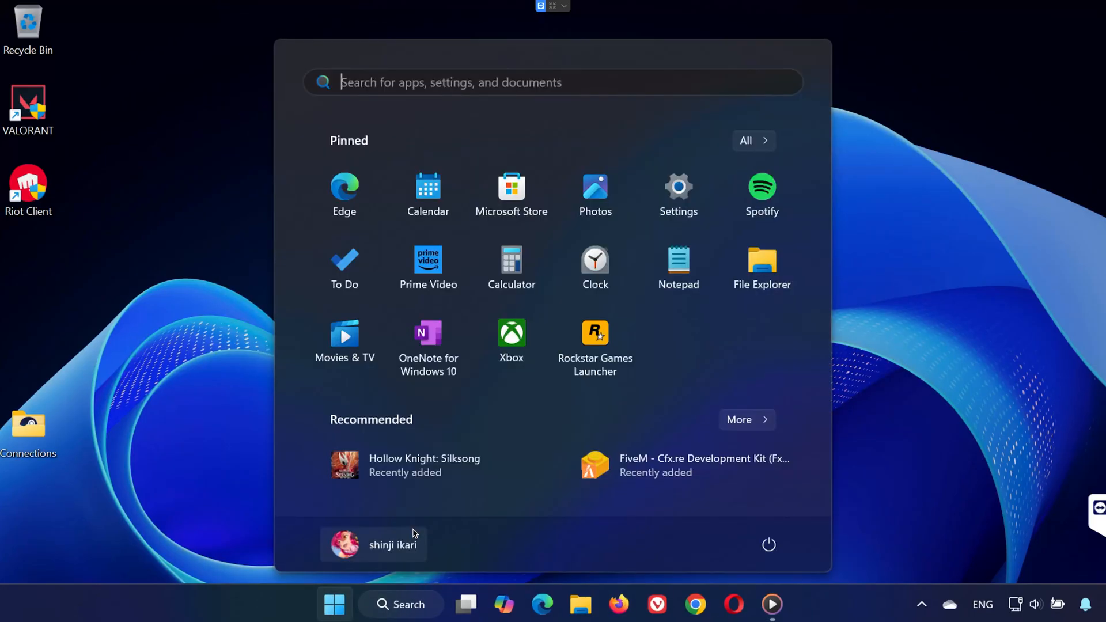
text(cmd)
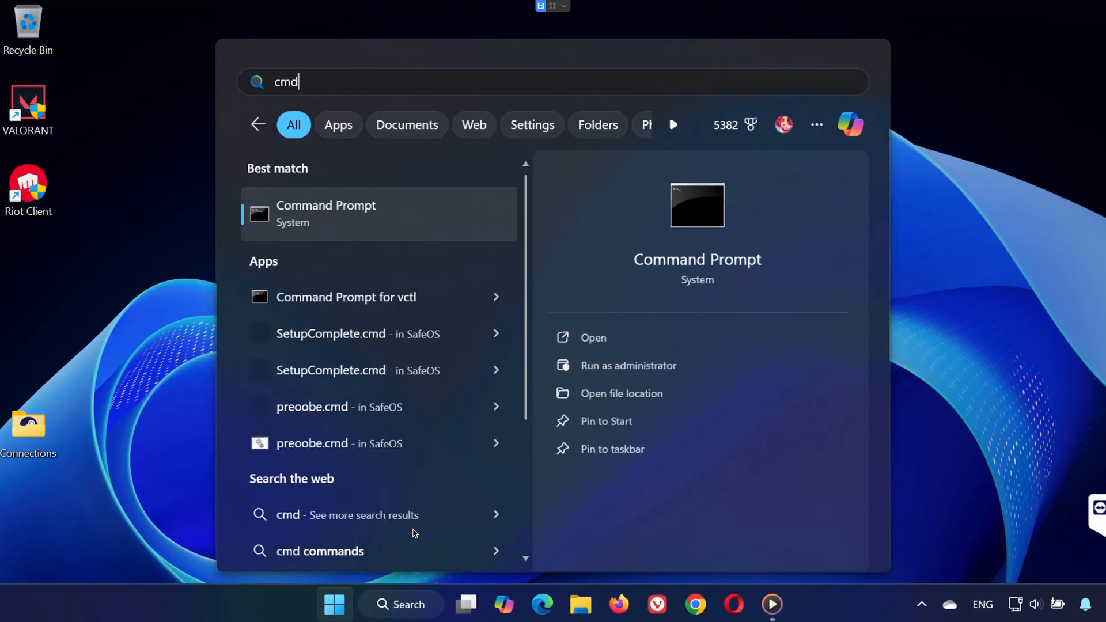
right_click(326, 214)
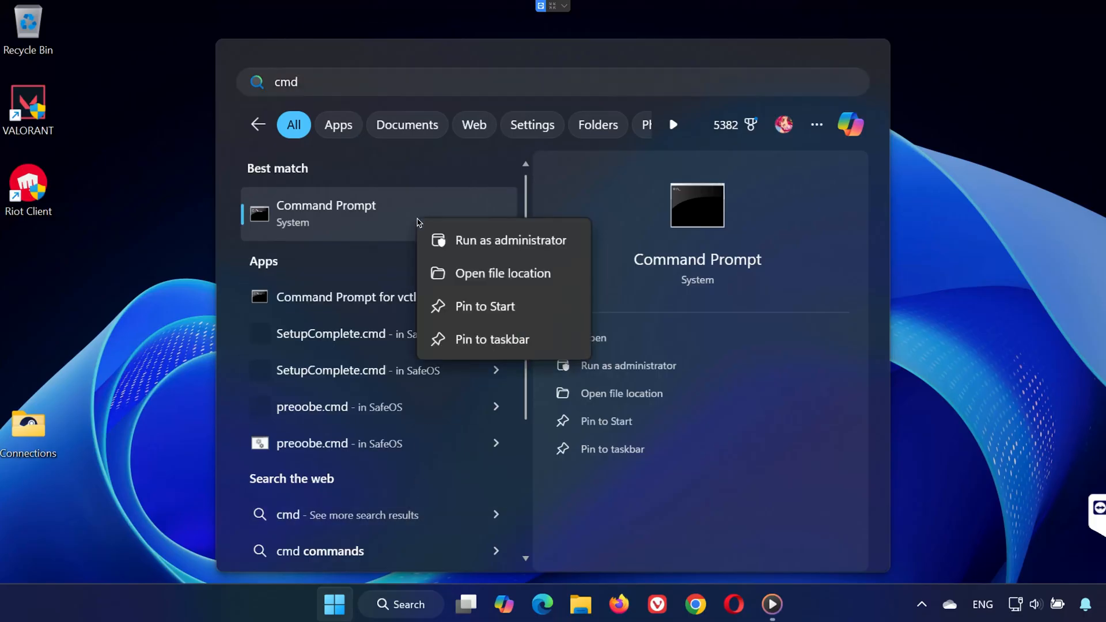
click(512, 240)
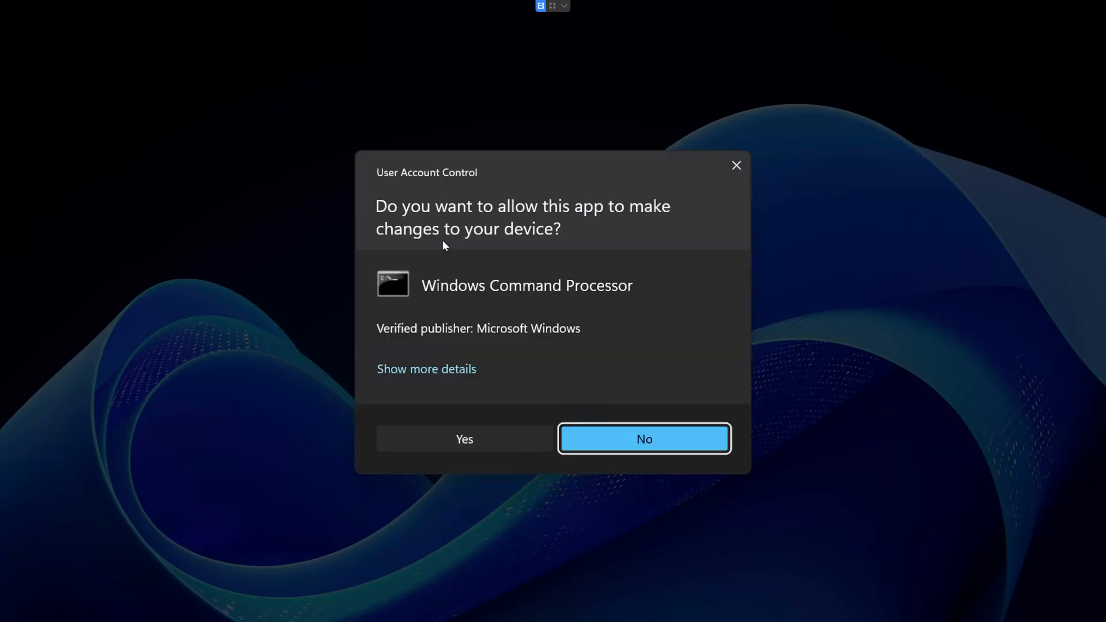
Approve the UAC prompt, run ipconfig /flushdns, and close the console.
click(463, 439)
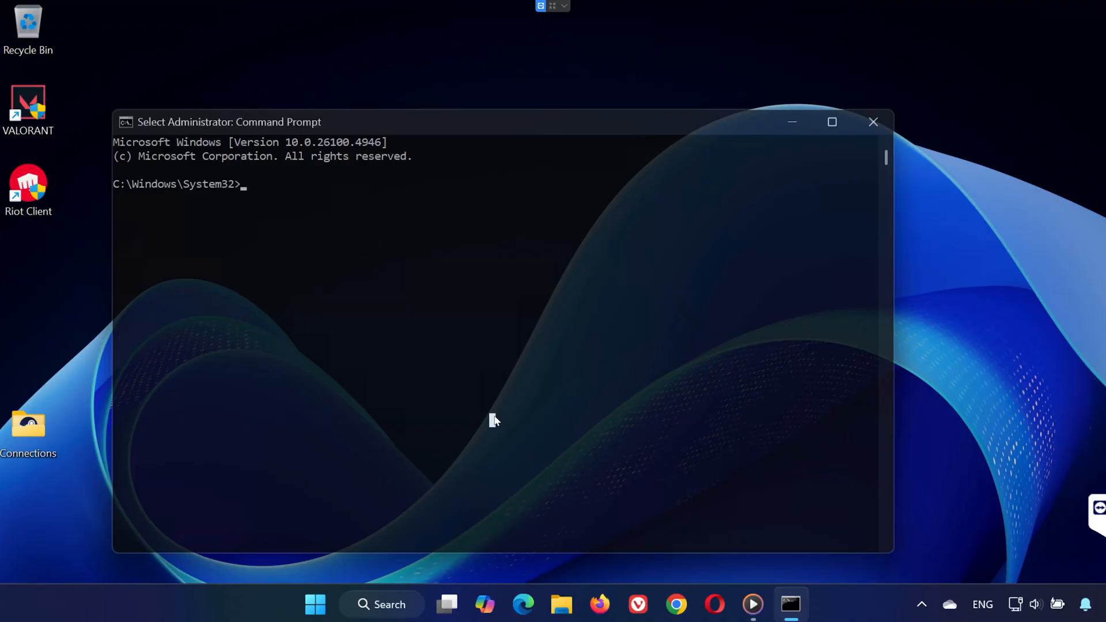
text(ipconfig /flushdns)
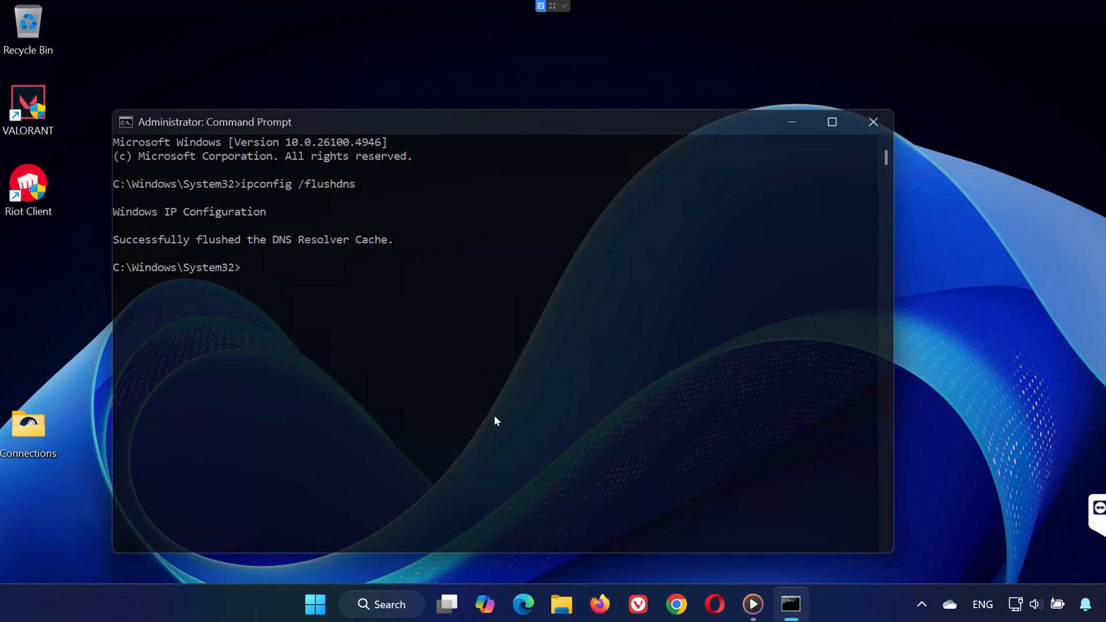
mouse_move(963, 216)
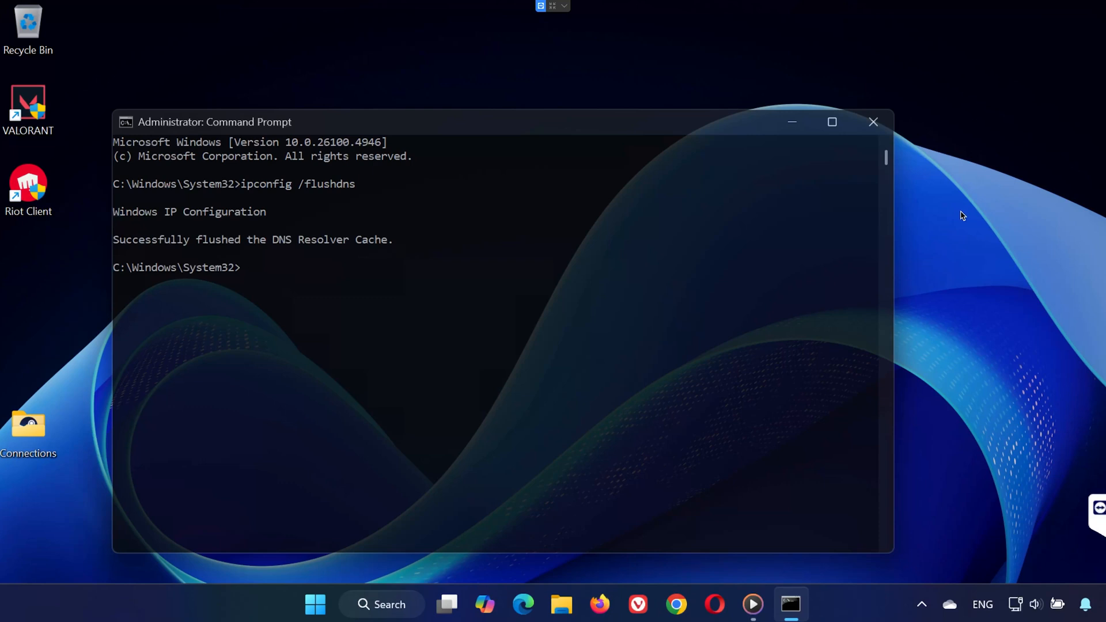
mouse_move(947, 218)
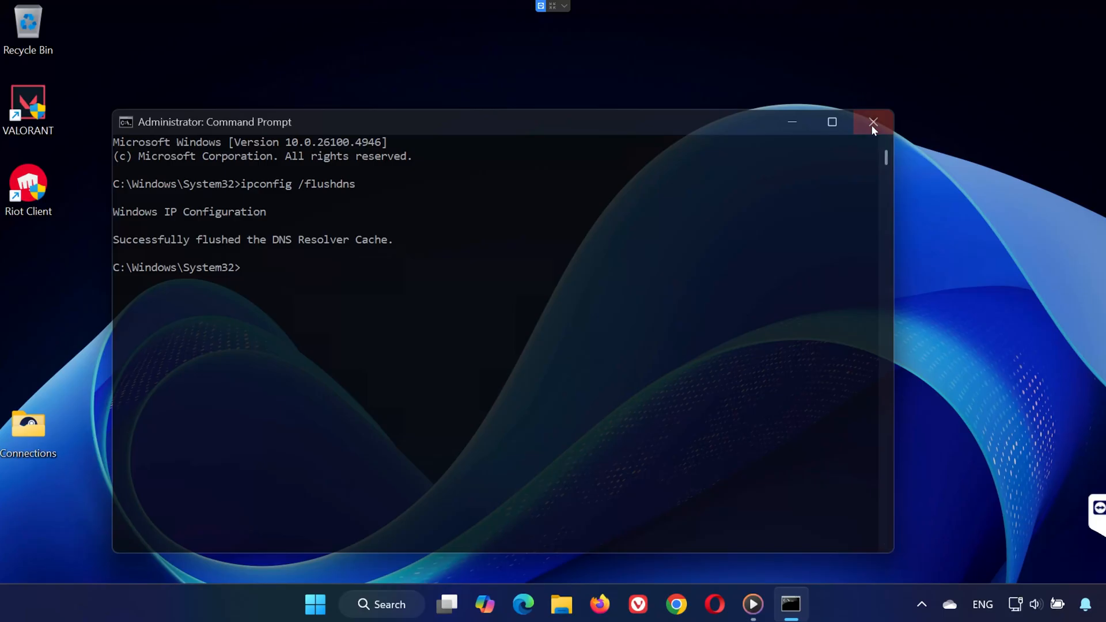
click(873, 123)
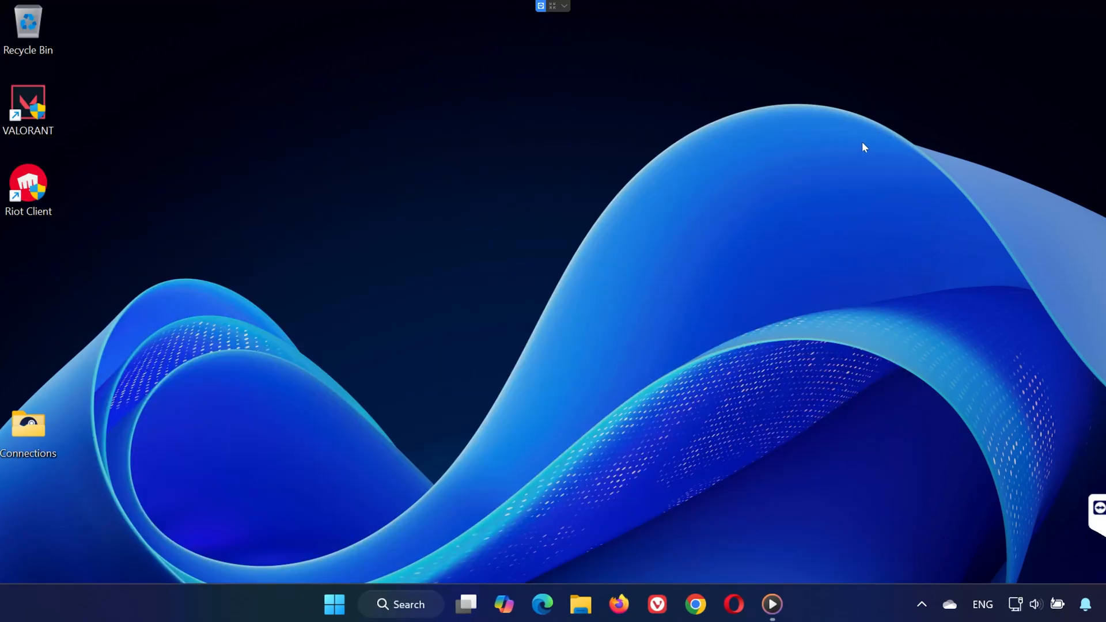
mouse_move(411, 412)
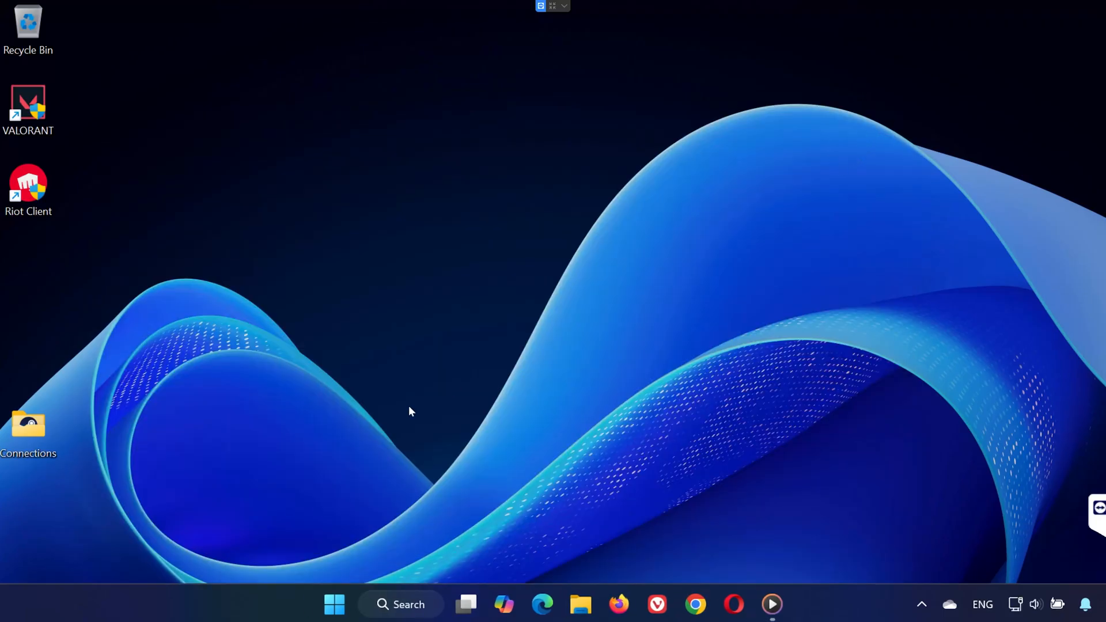